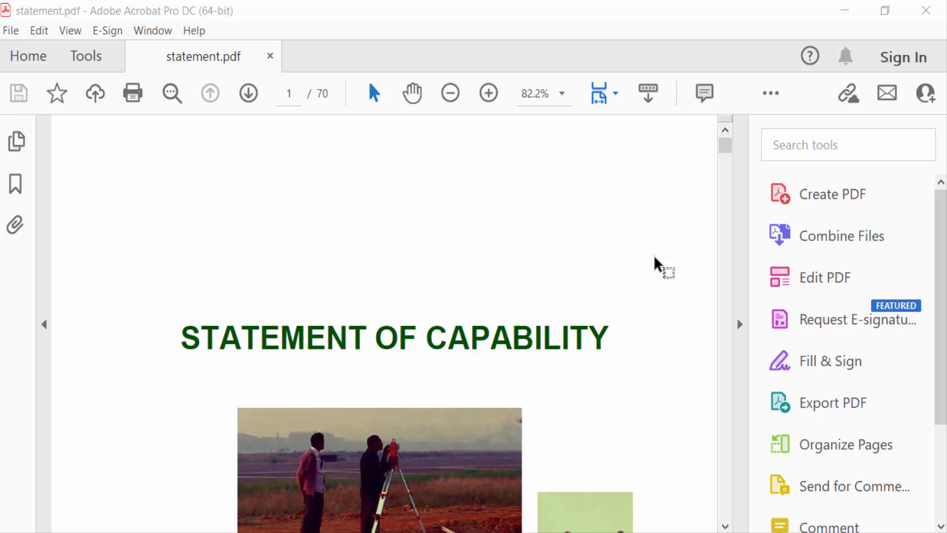
# - Browse statement.pdf, adjust the zoom, and show its page thumbnails panel
pyautogui.scroll(-3)
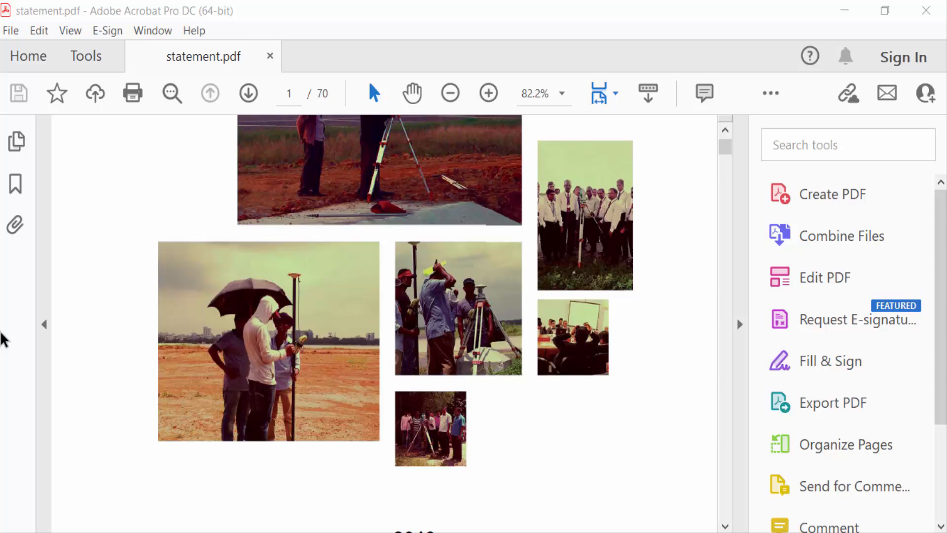
pyautogui.click(488, 94)
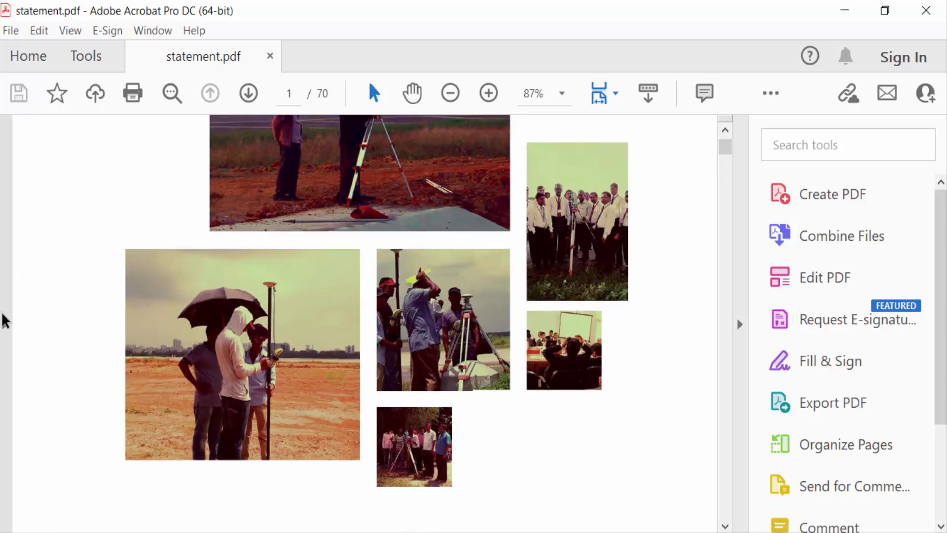
pyautogui.click(15, 142)
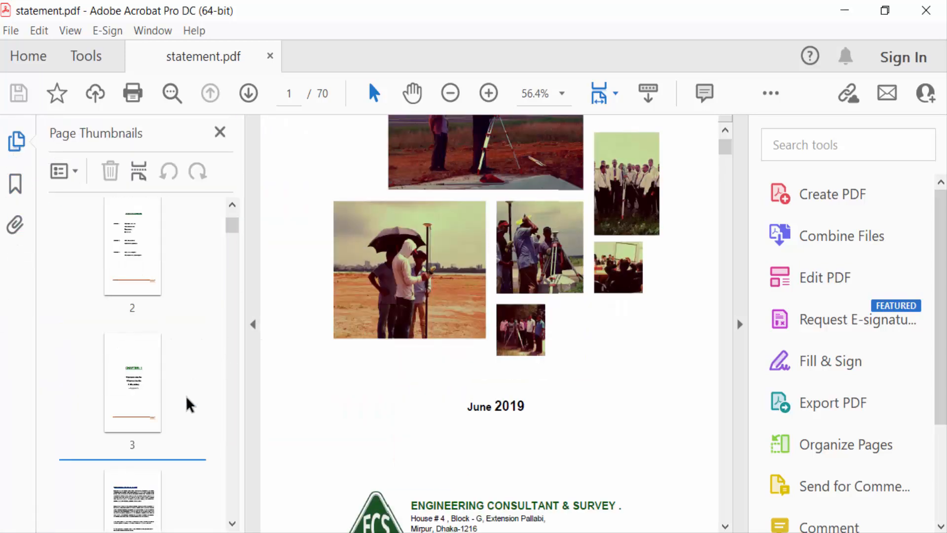
pyautogui.scroll(-3)
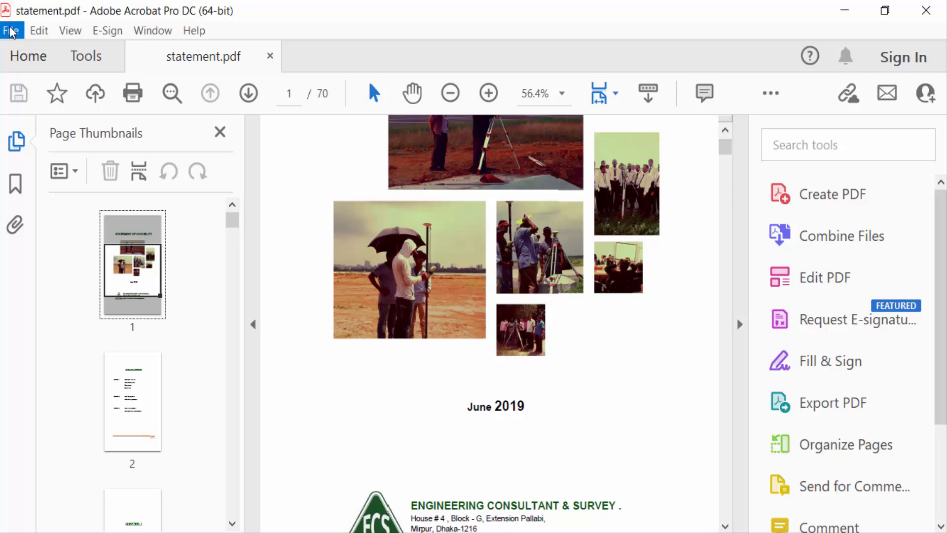
pyautogui.click(488, 93)
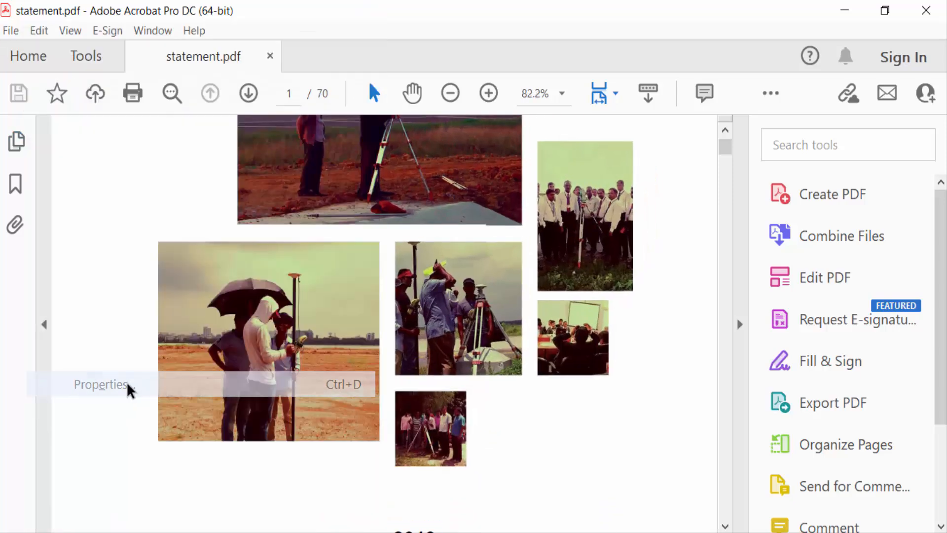
pyautogui.click(100, 385)
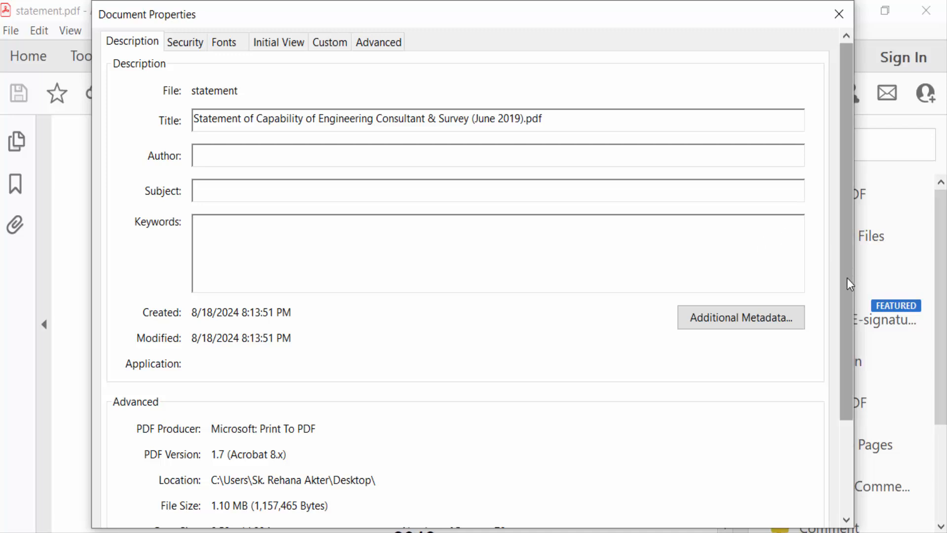
pyautogui.scroll(-3)
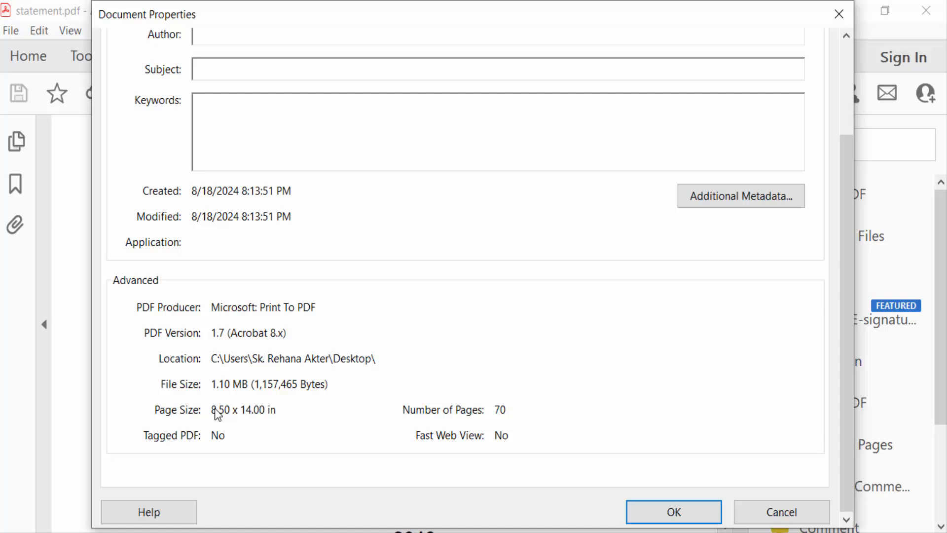
pyautogui.moveTo(275, 420)
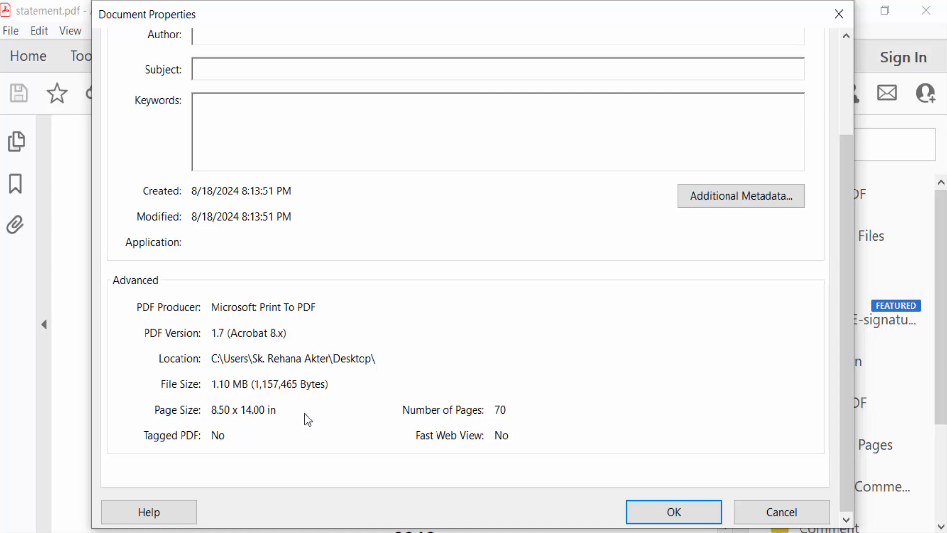
pyautogui.click(673, 512)
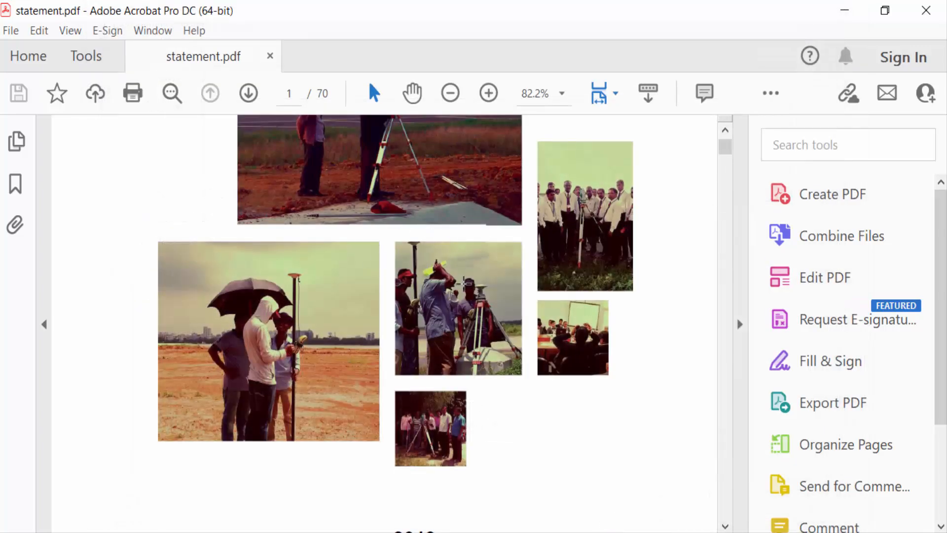
# - Start a Microsoft Print to PDF job and set its paper size to A4 in Page Setup
pyautogui.click(10, 30)
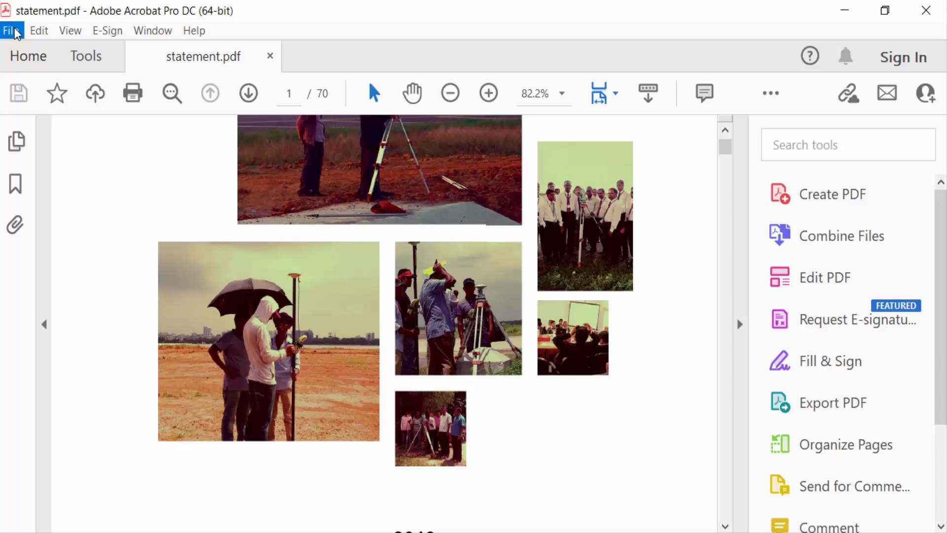
pyautogui.click(11, 30)
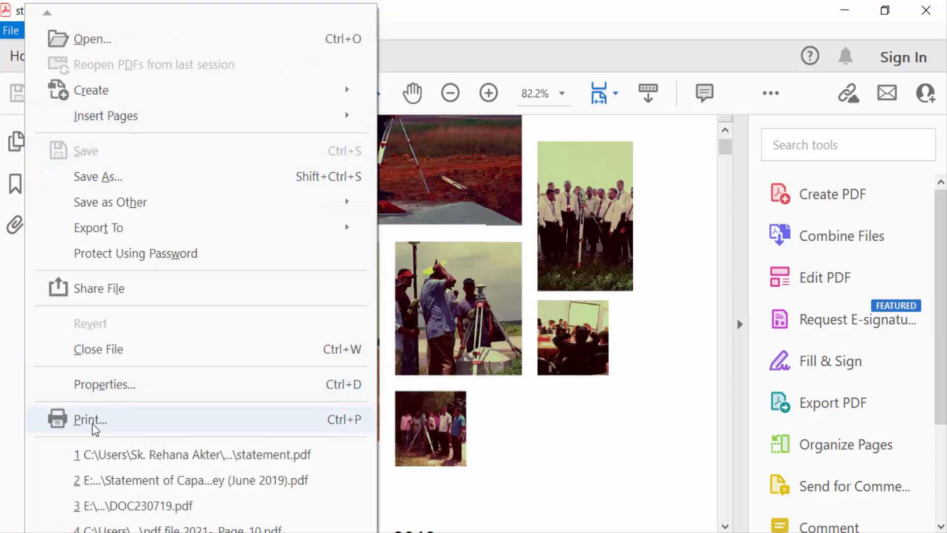
pyautogui.click(89, 419)
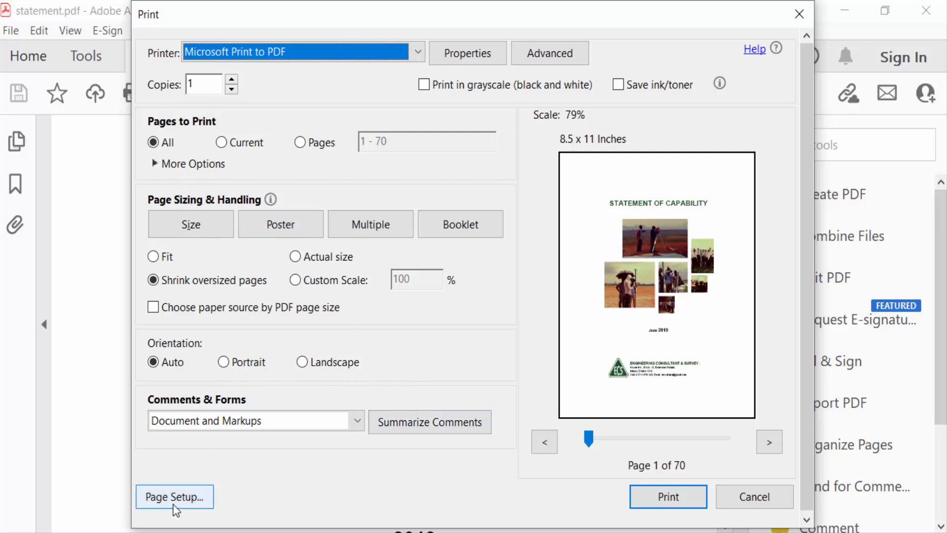
pyautogui.click(174, 497)
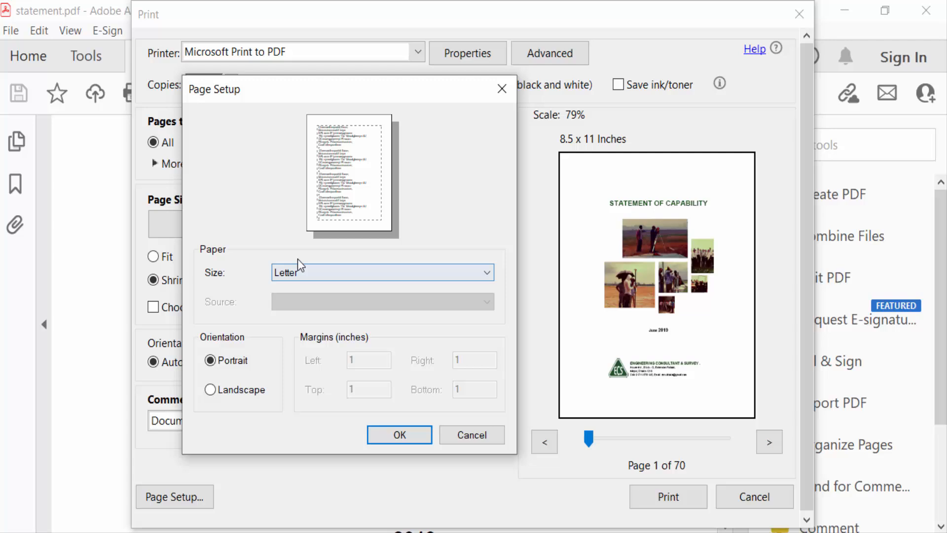
pyautogui.click(382, 272)
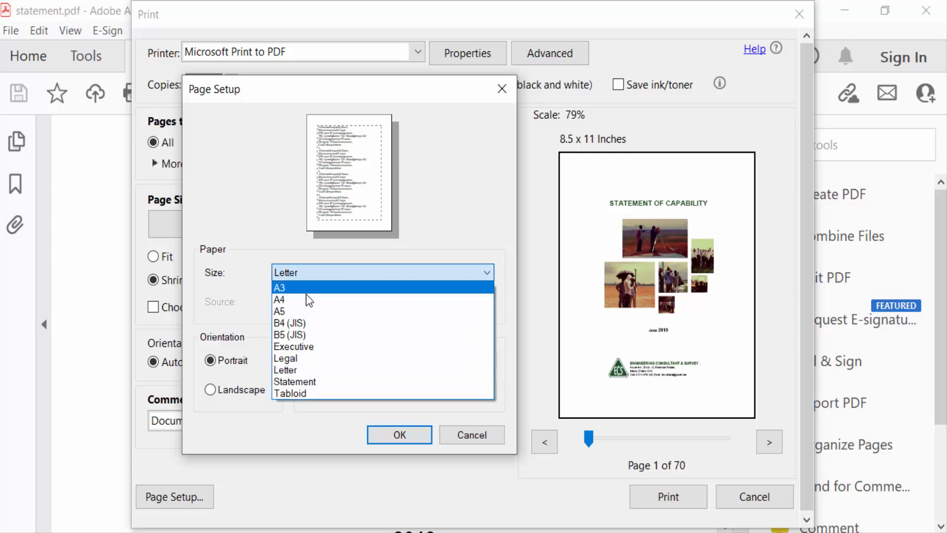
pyautogui.click(278, 299)
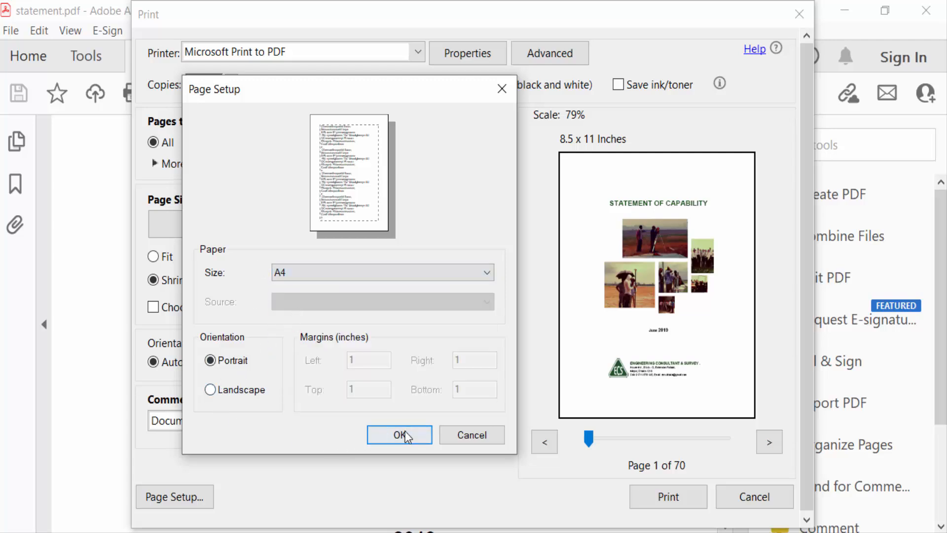
pyautogui.click(399, 435)
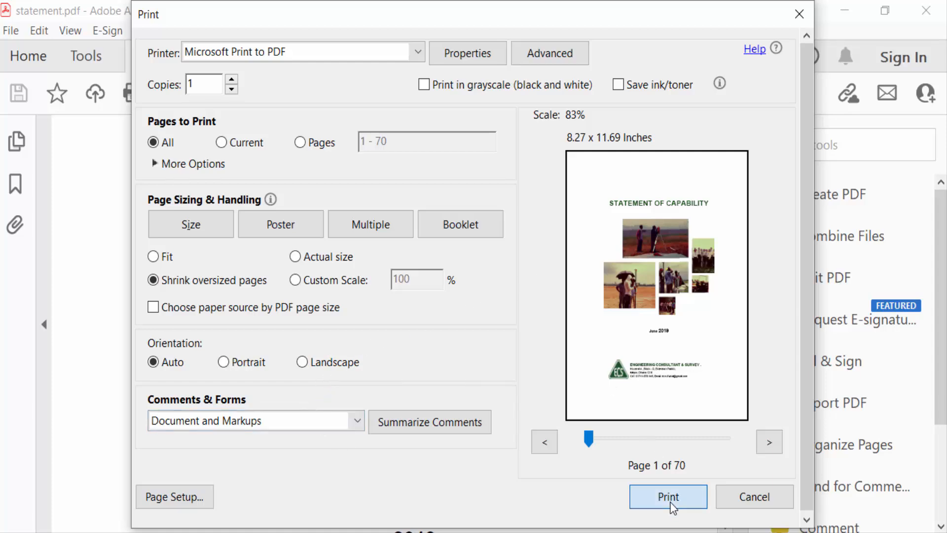
# - Print the job and save the output PDF as 'a4' on the Desktop
pyautogui.click(667, 497)
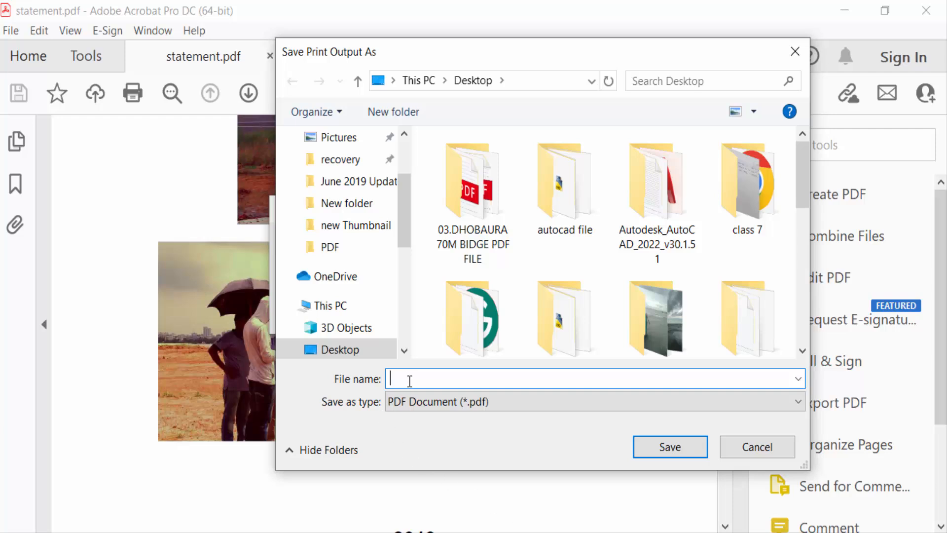
pyautogui.write('a')
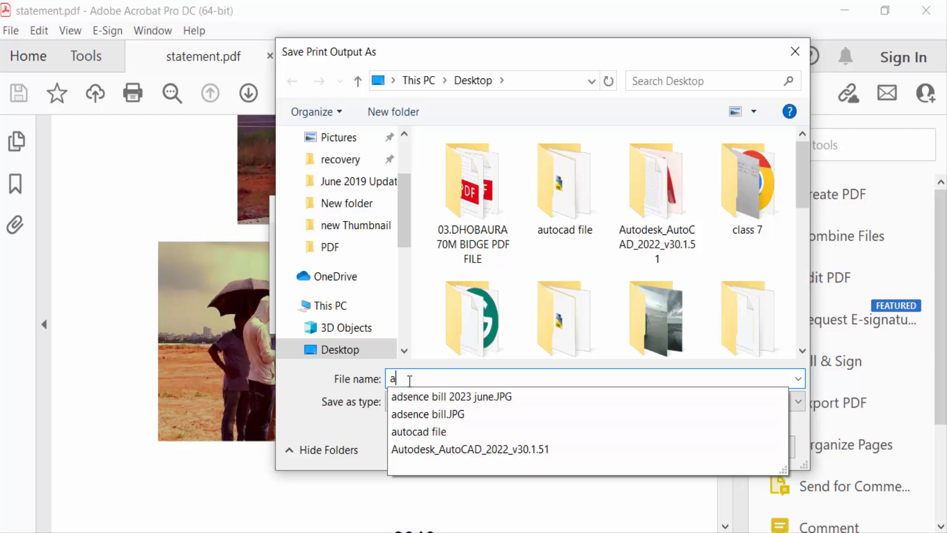
pyautogui.write('4')
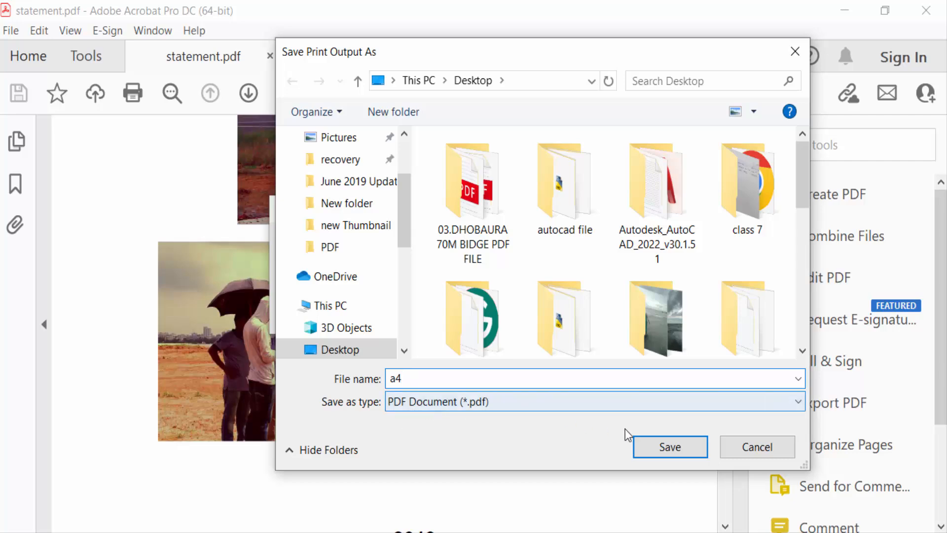
pyautogui.click(669, 446)
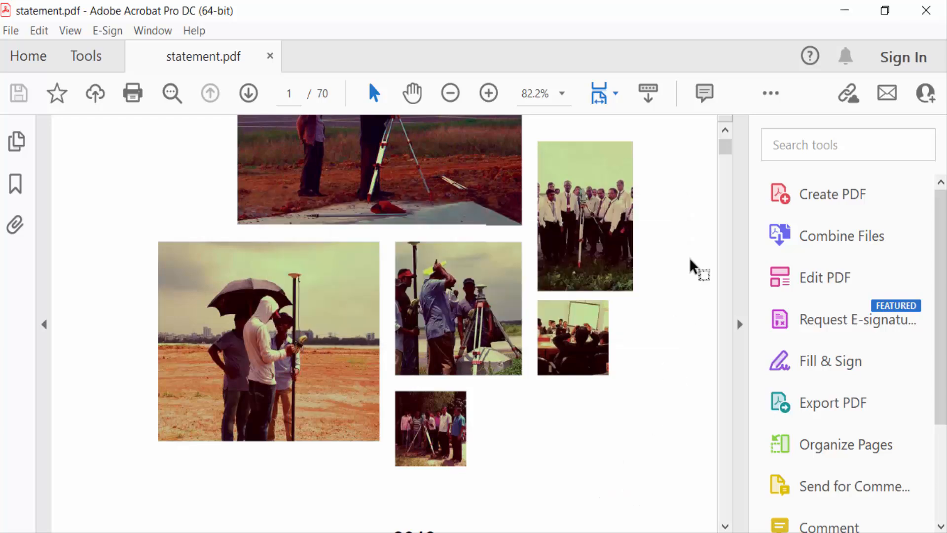
# - Minimize Acrobat and open the new a4 PDF from the desktop
pyautogui.click(844, 11)
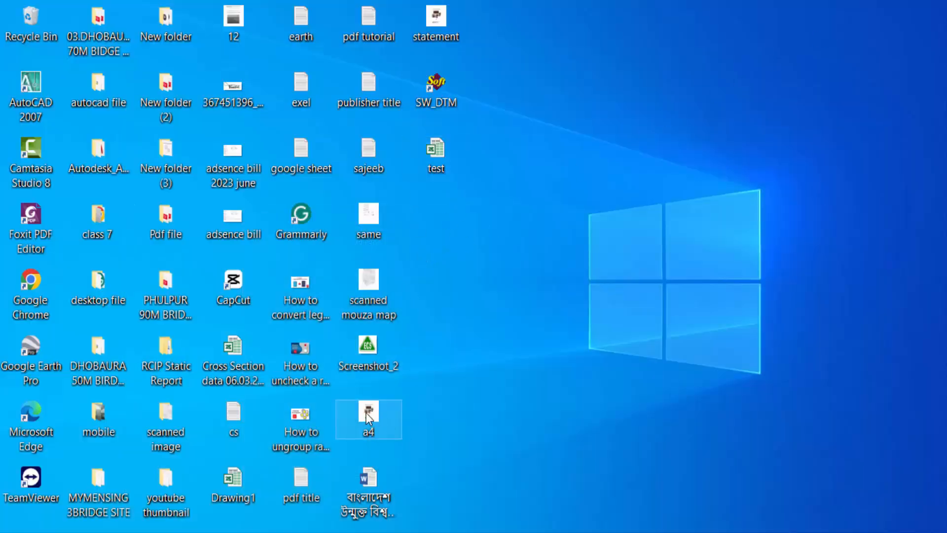
pyautogui.doubleClick(369, 419)
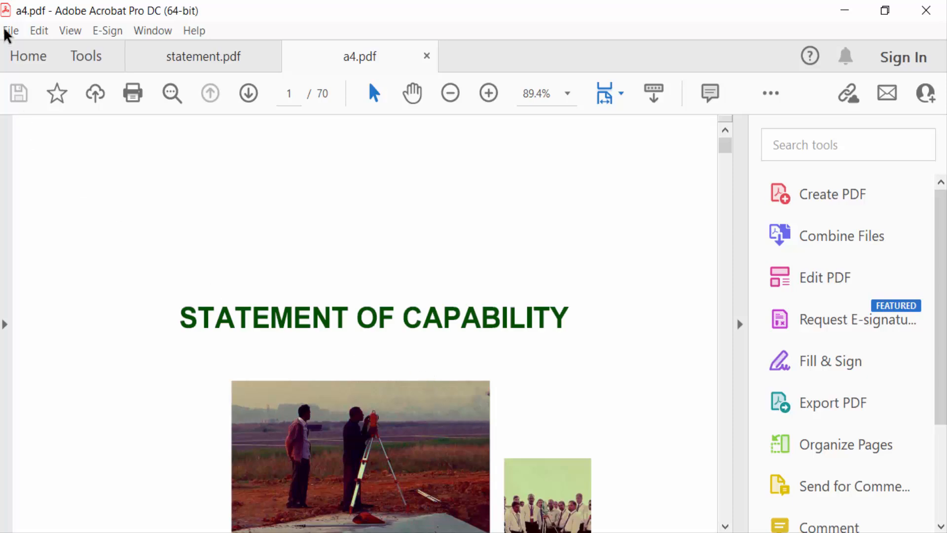
pyautogui.click(10, 30)
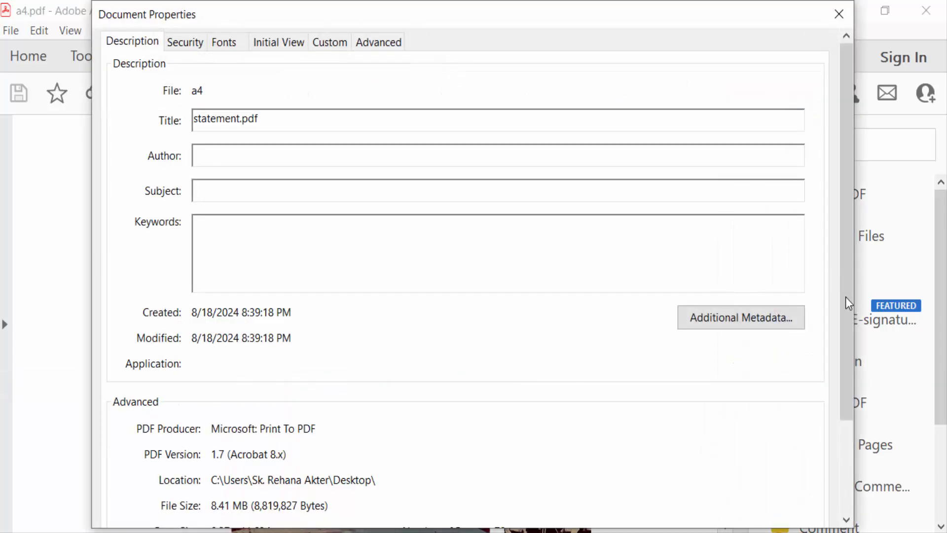
pyautogui.scroll(-3)
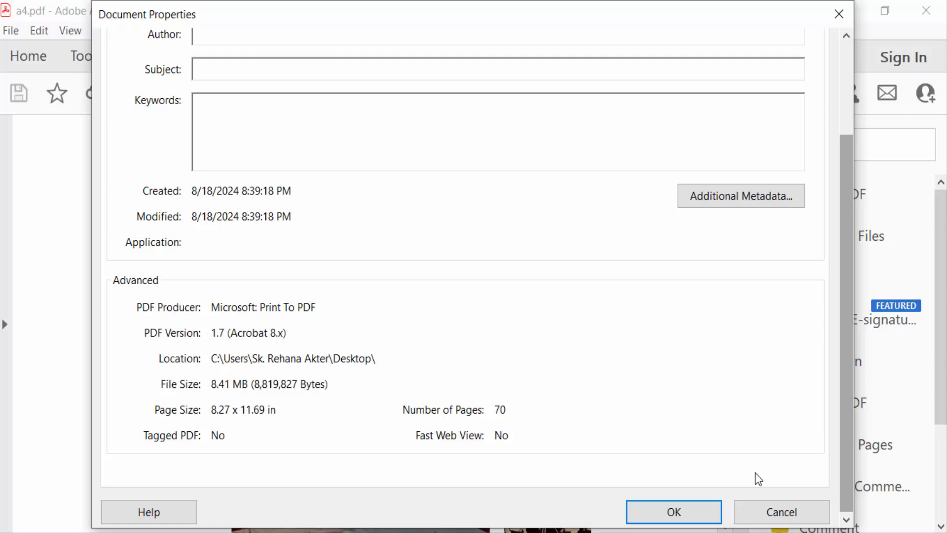
pyautogui.moveTo(238, 421)
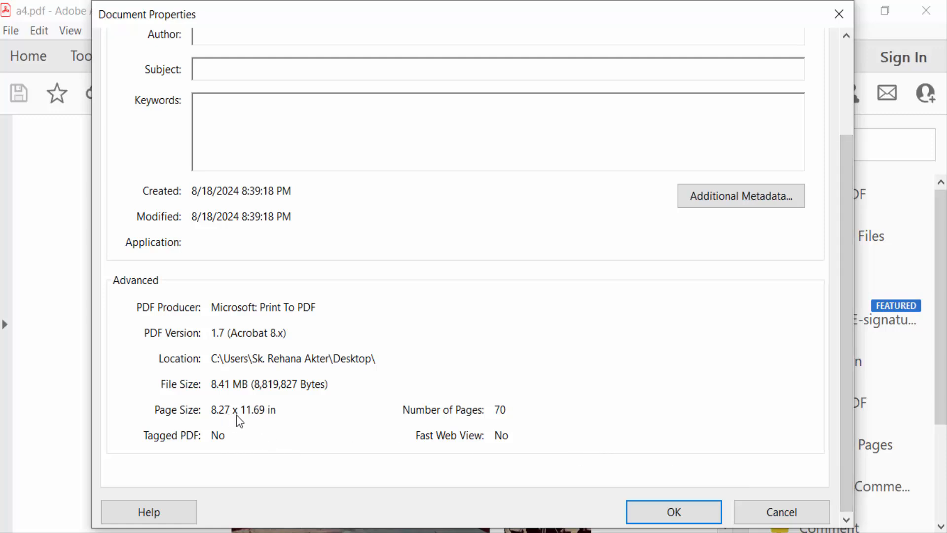
pyautogui.moveTo(263, 422)
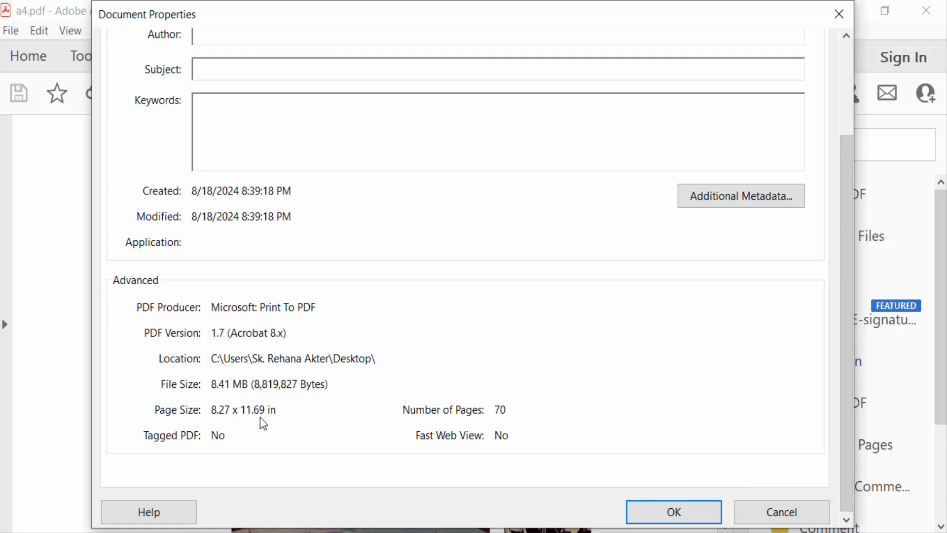
pyautogui.moveTo(296, 411)
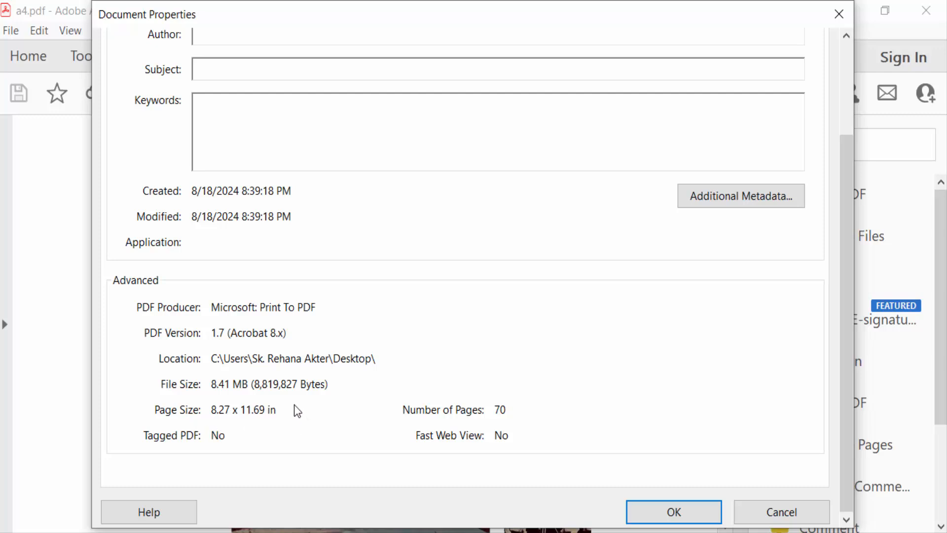
pyautogui.moveTo(432, 465)
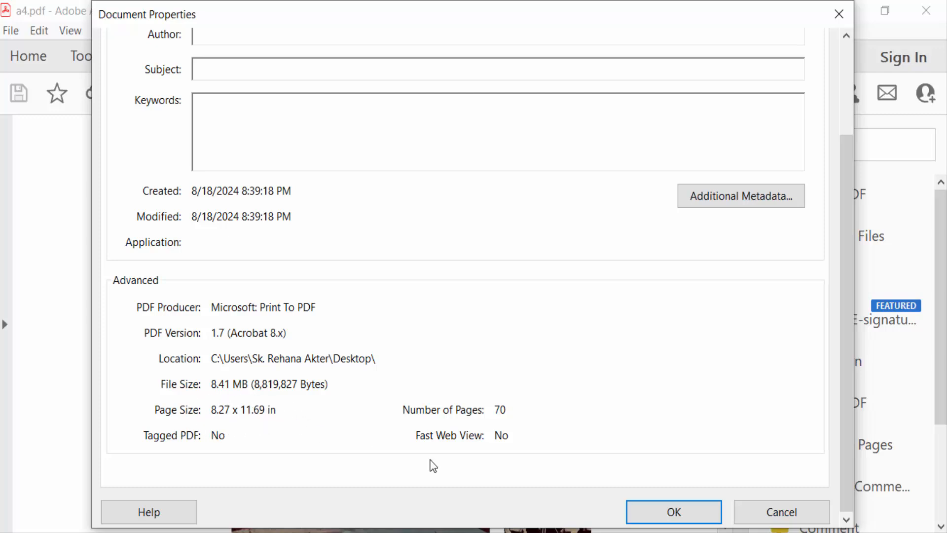
pyautogui.click(673, 512)
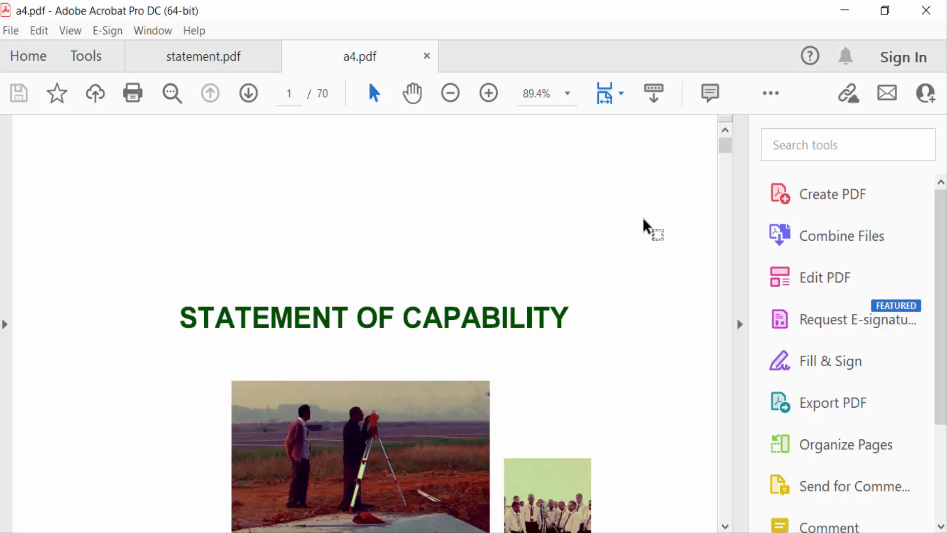